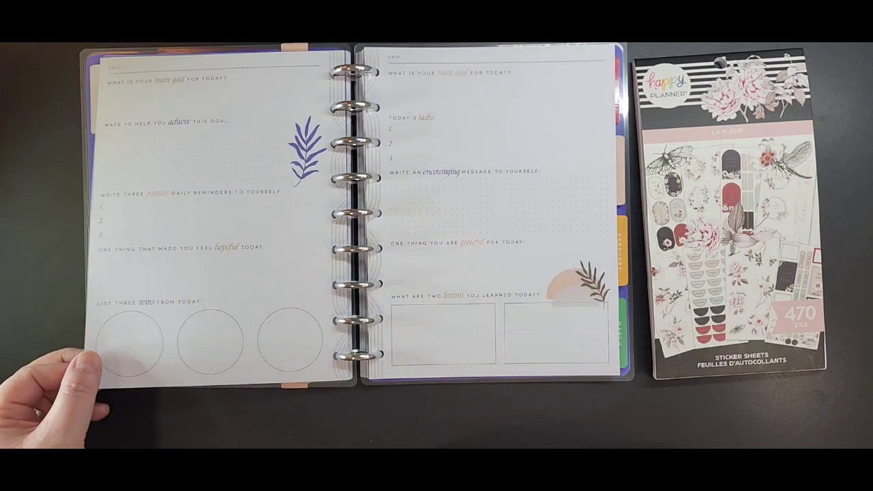
mouse_move(204, 287)
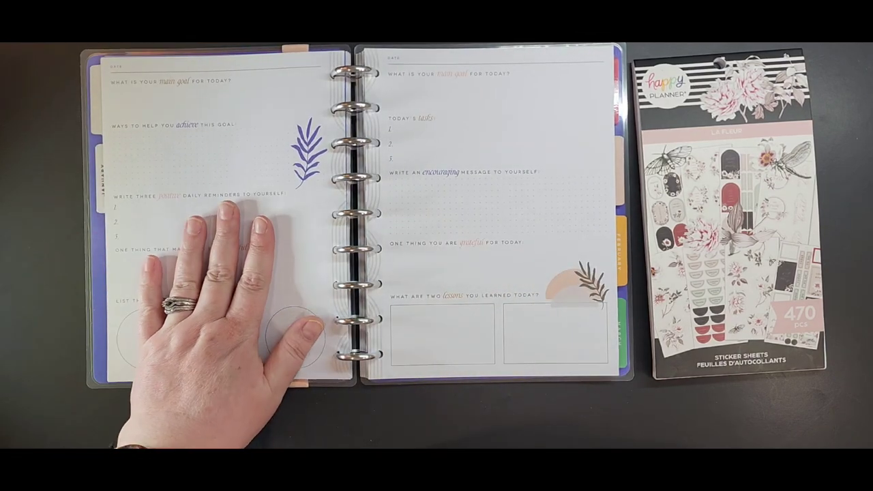